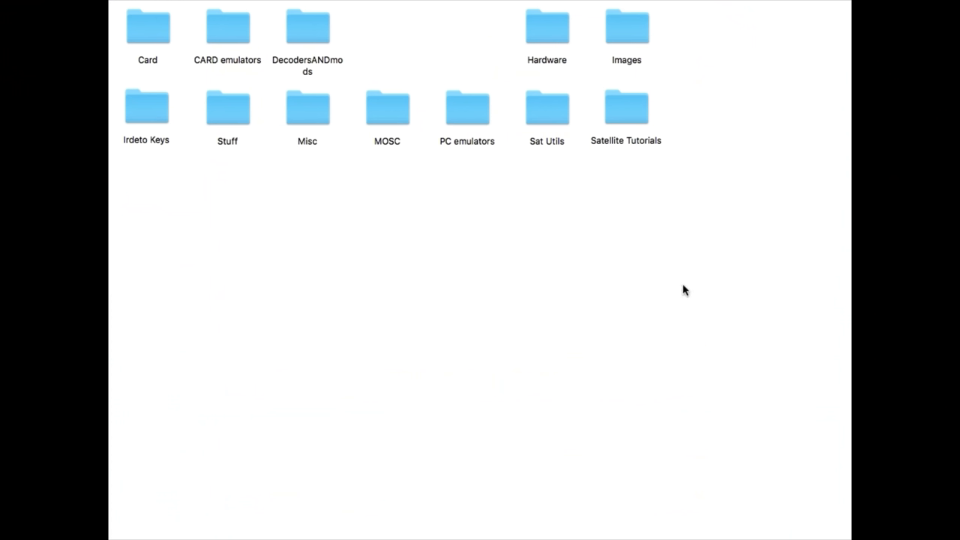
Step: Enter the Satellite Tutorials folder and select the PMK Calculation subfolder
click(626, 108)
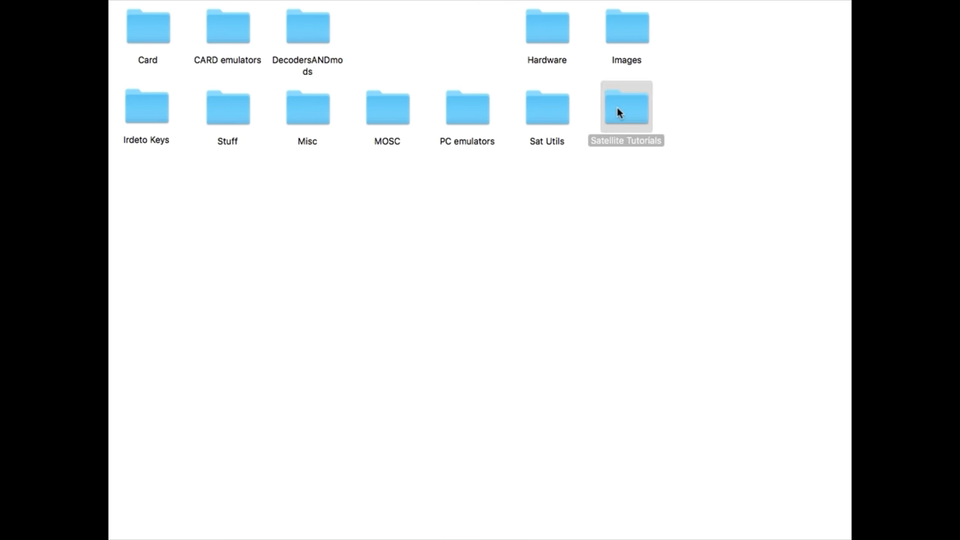
double_click(626, 108)
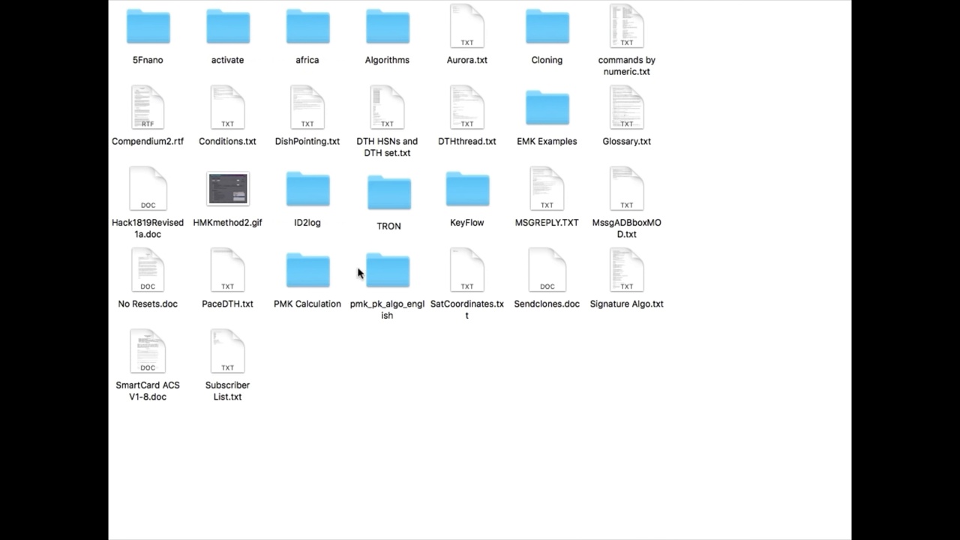
click(306, 270)
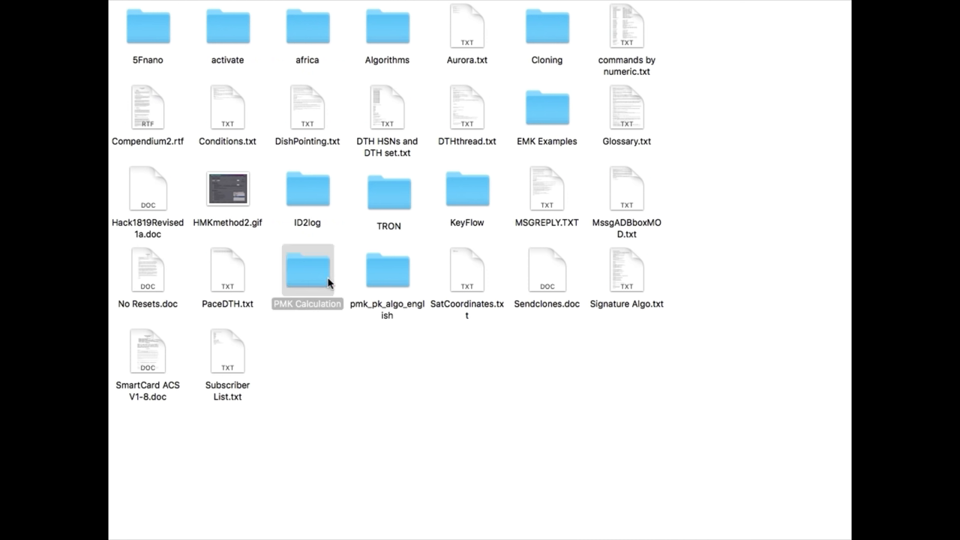